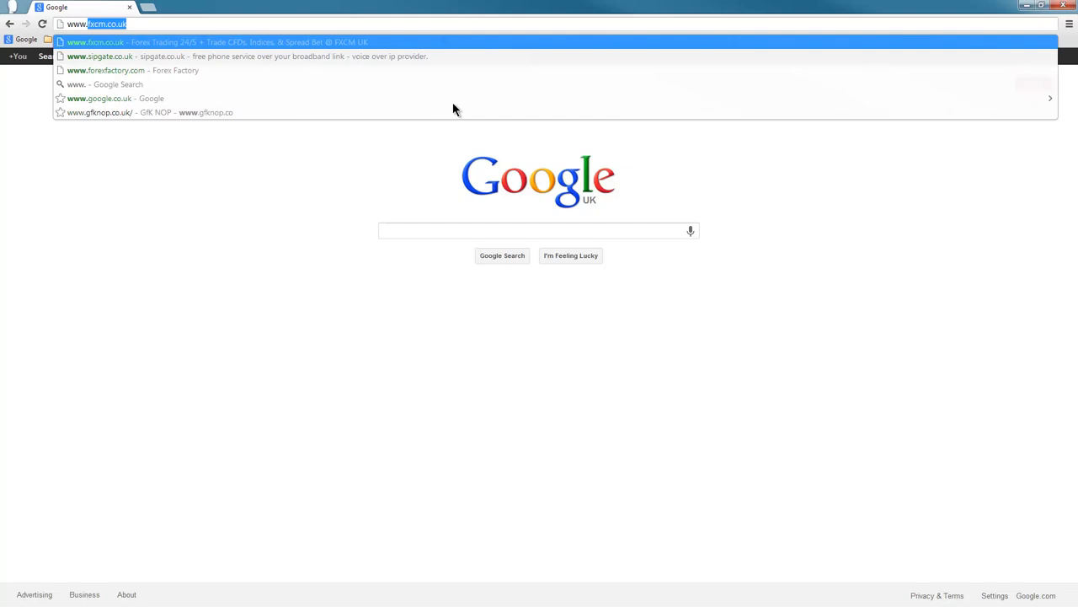
left_click(109, 42)
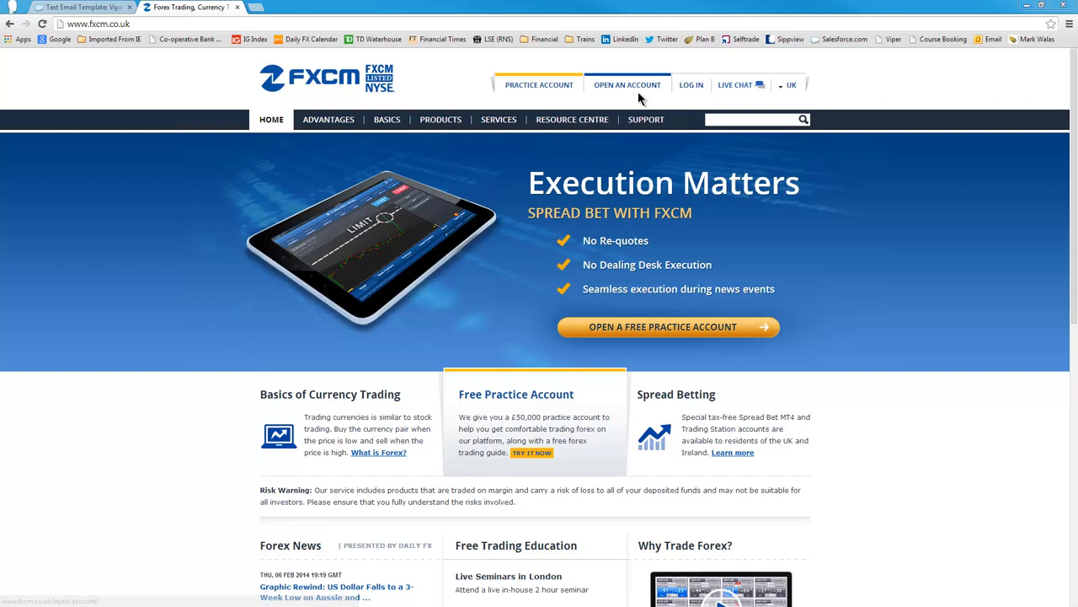
mouse_move(614, 98)
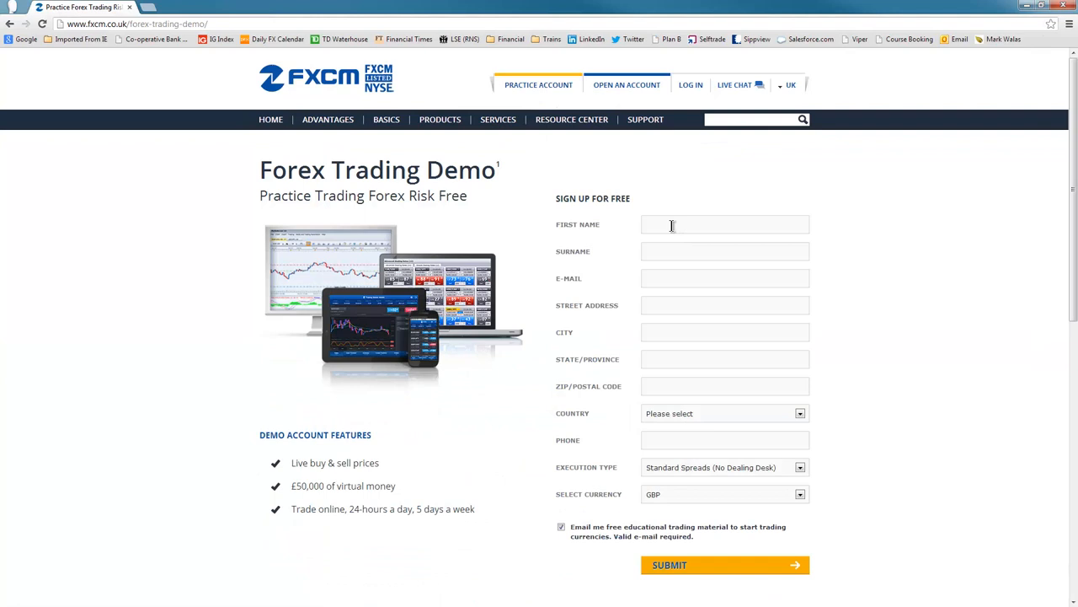
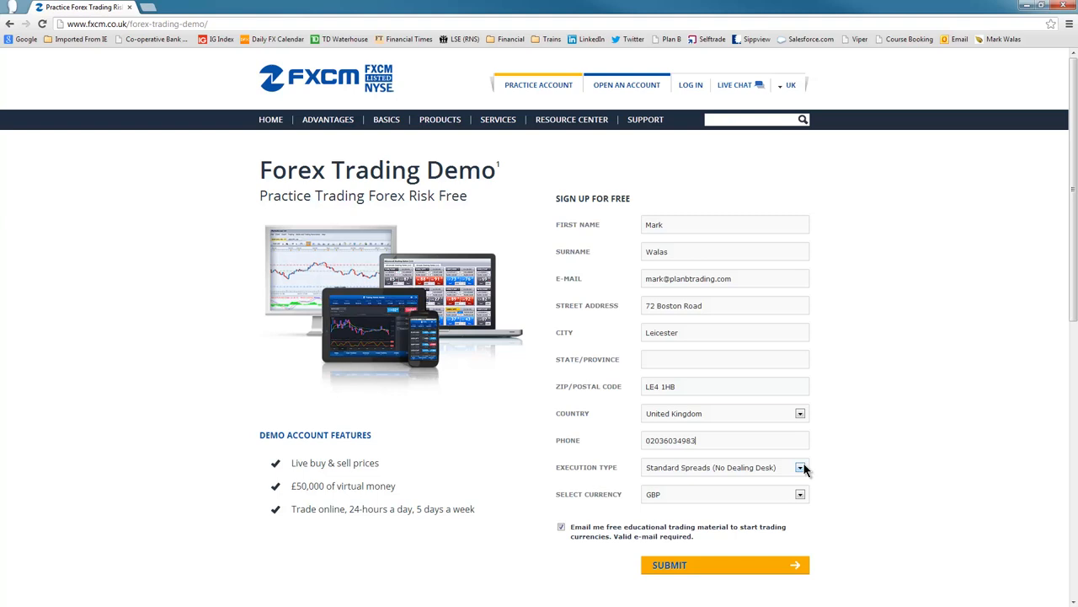
Enter phone number '020360' with United Kingdom as the country.
mouse_move(807, 516)
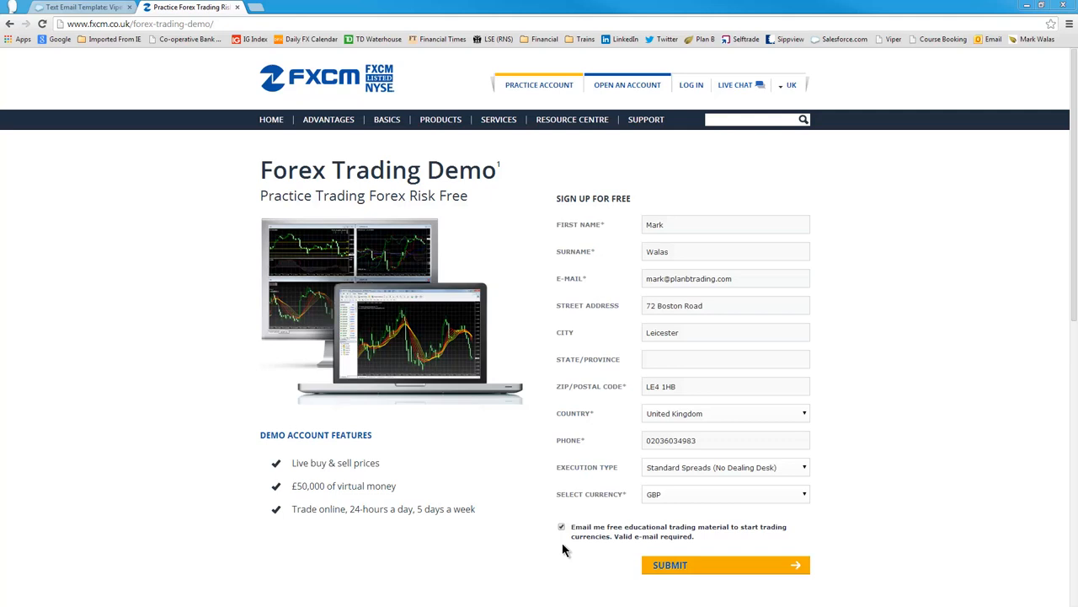
Submit the demo sign-up form to reach the congratulations page with login details.
left_click(725, 565)
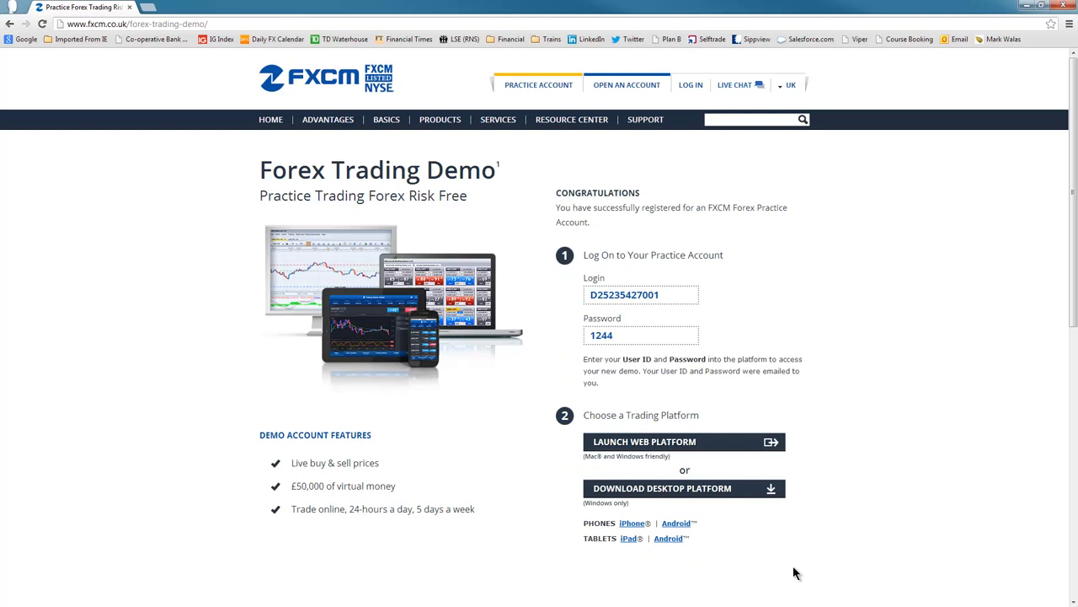
mouse_move(540, 308)
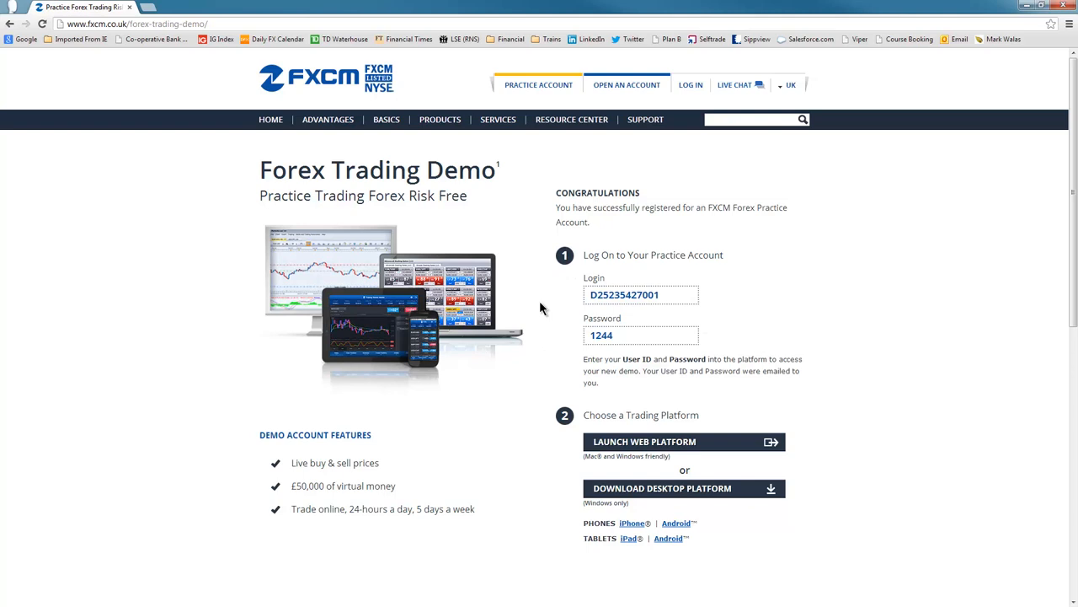
mouse_move(674, 431)
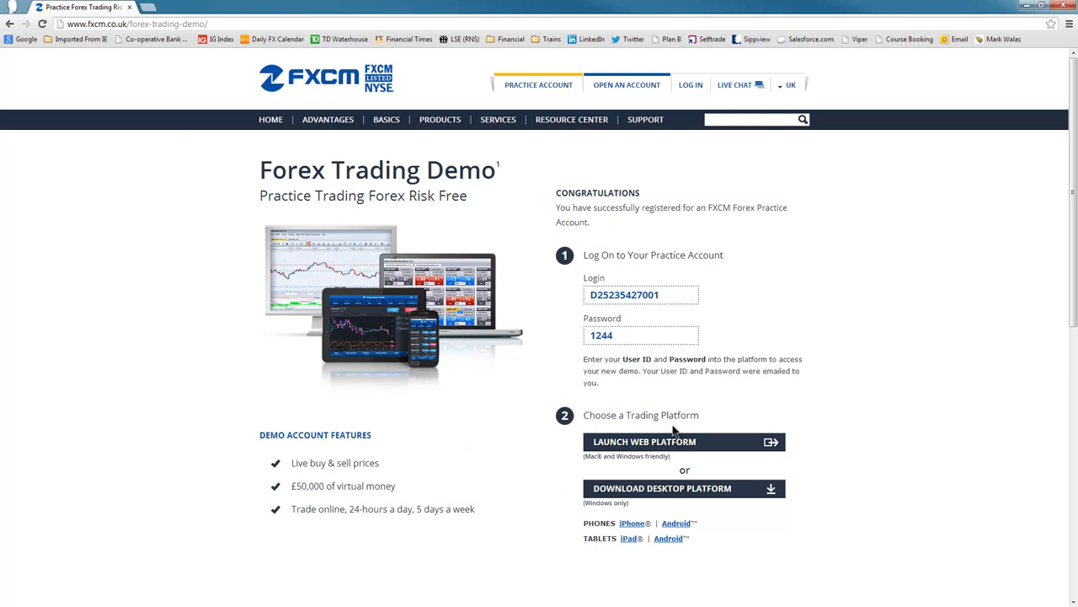
mouse_move(634, 382)
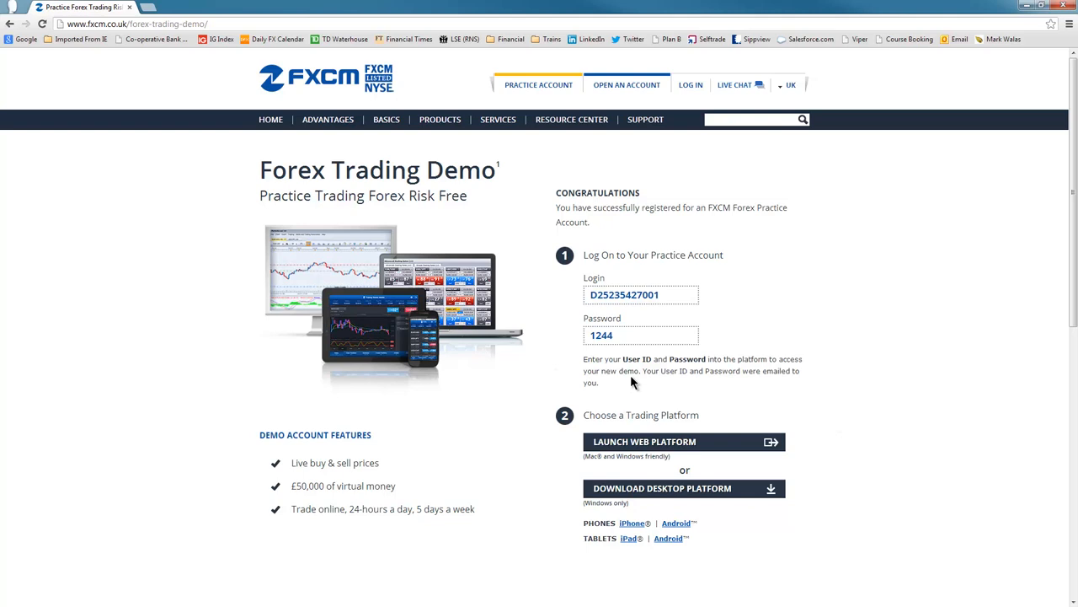